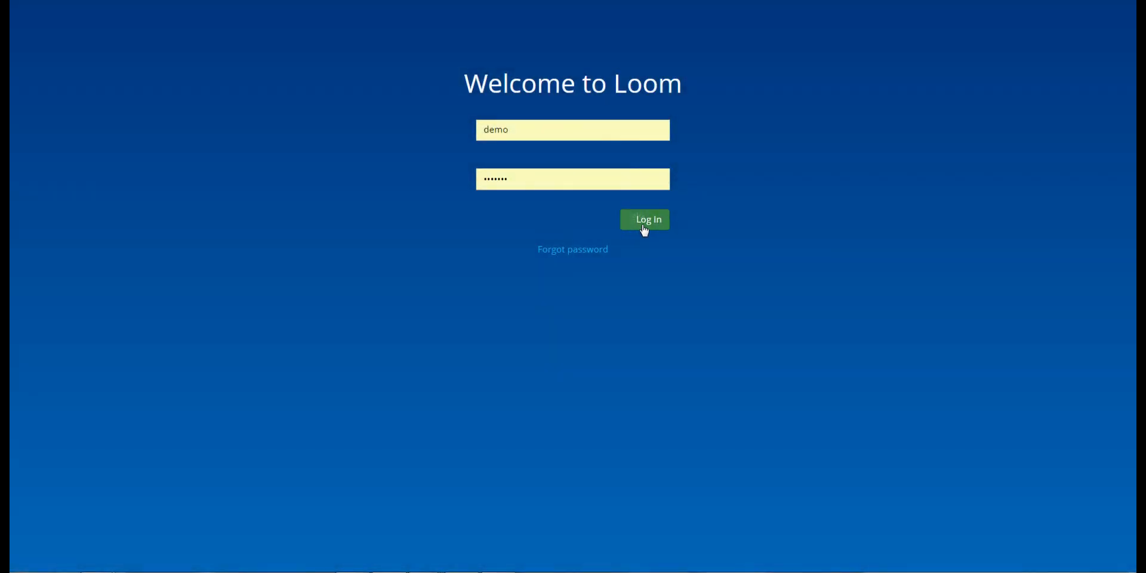
# Log in to Loom as the demo user, landing on the empty Data Inputs page.
pyautogui.click(644, 220)
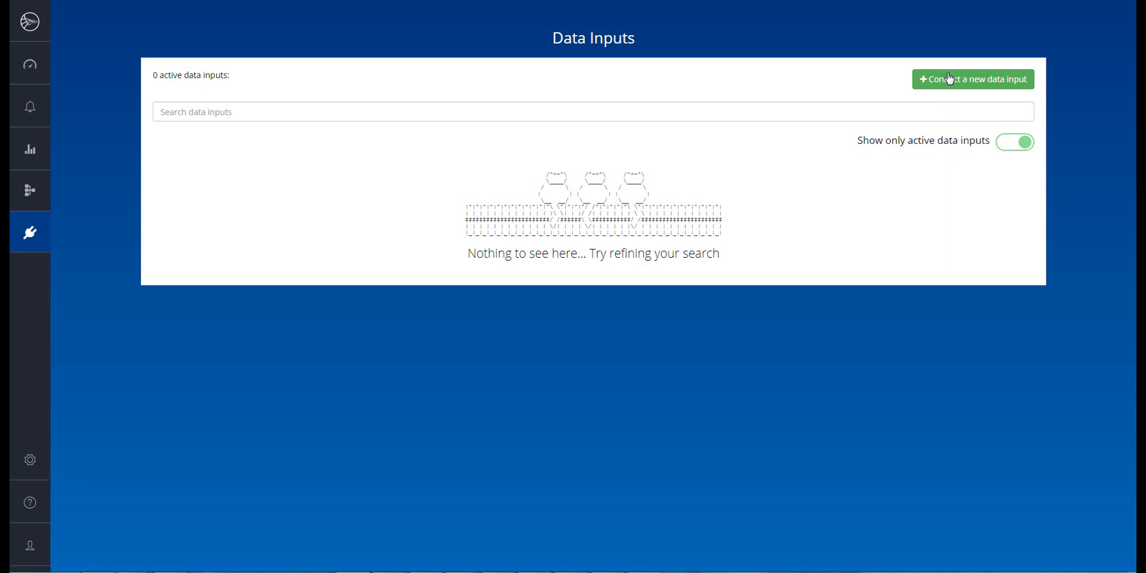
# Start connecting a new data input and browse the integration catalog tiles.
pyautogui.click(974, 79)
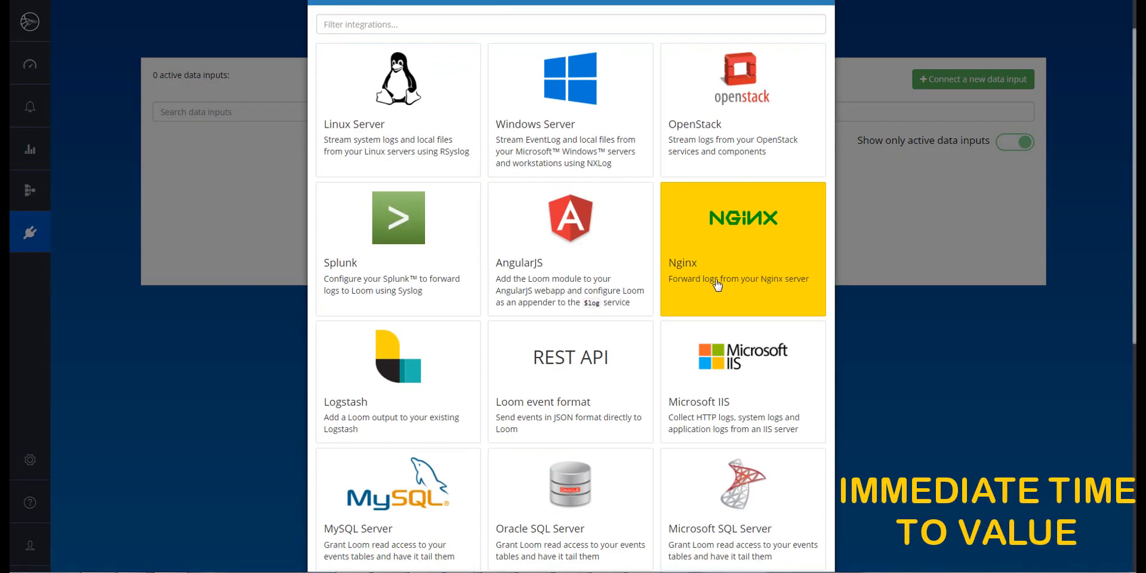
pyautogui.scroll(-3)
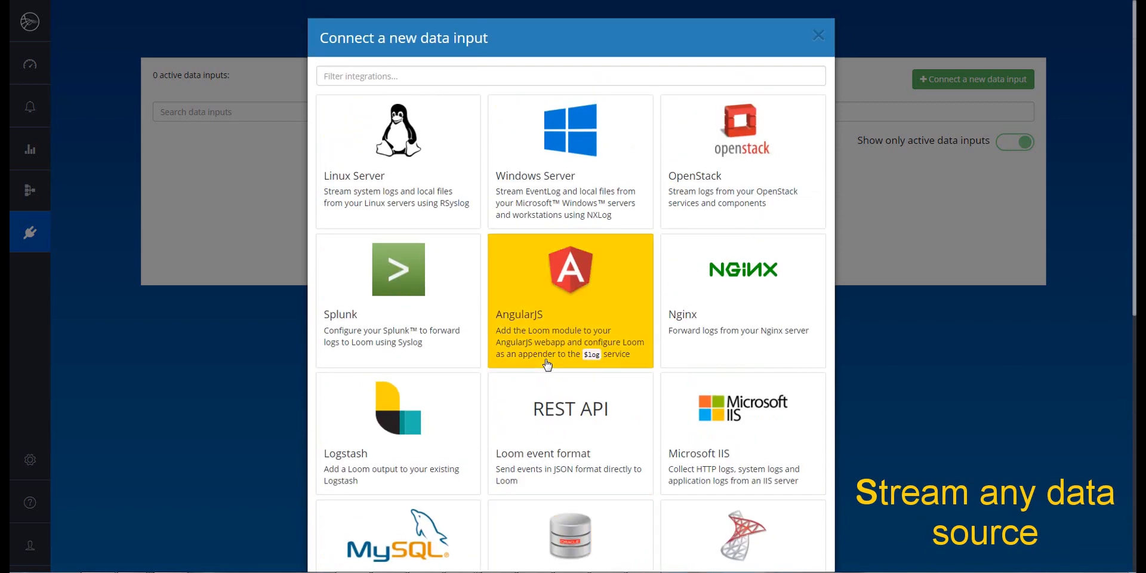
pyautogui.moveTo(770, 71)
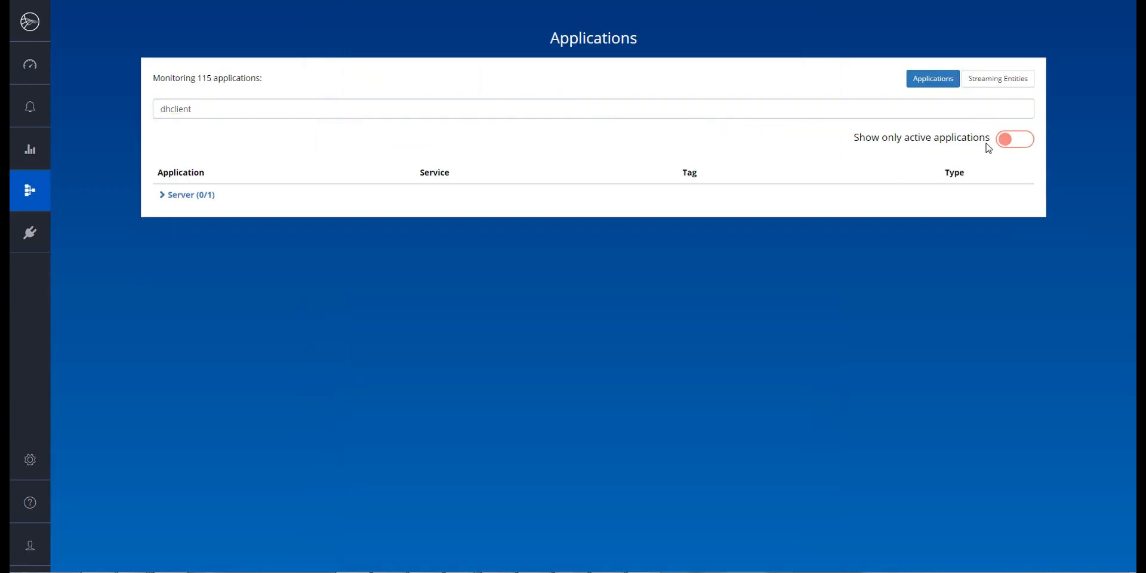
# View the Server dhclient auto-discovered log fields, then head to the overview dashboard.
pyautogui.click(186, 194)
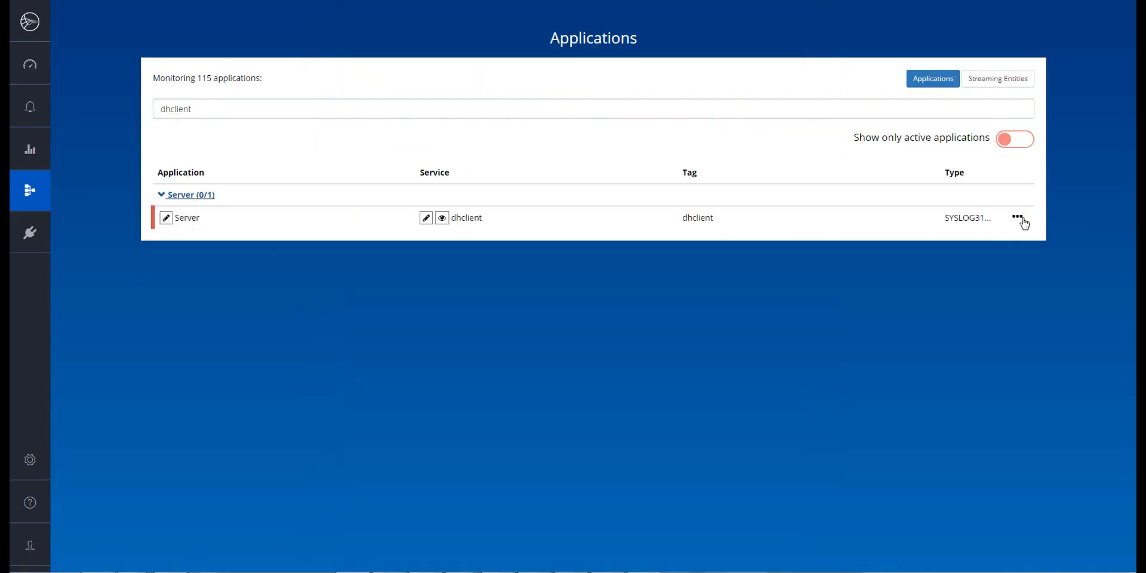
pyautogui.click(1019, 220)
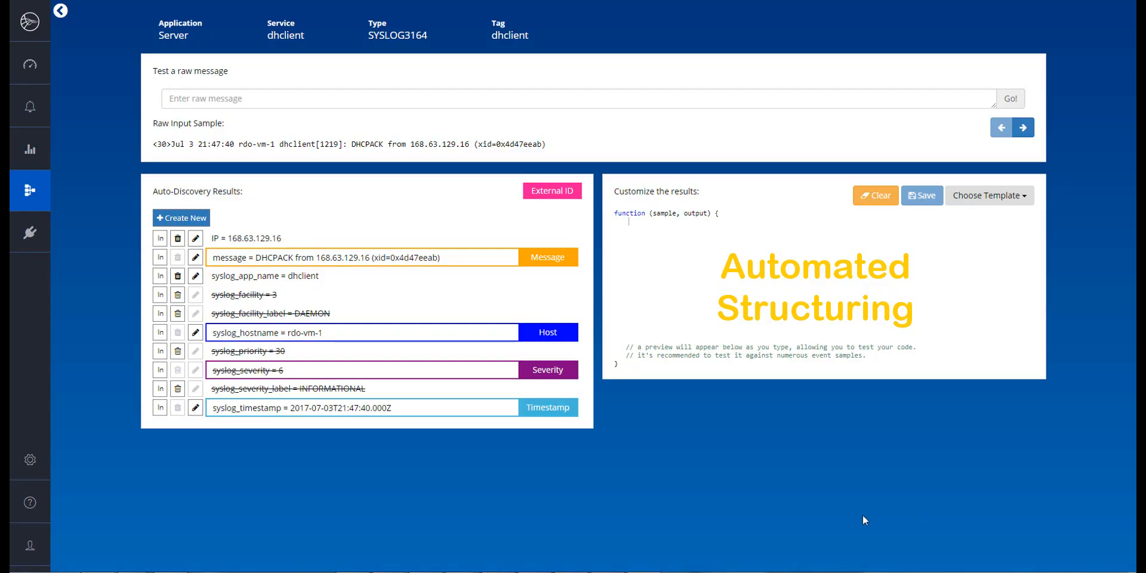
pyautogui.click(29, 65)
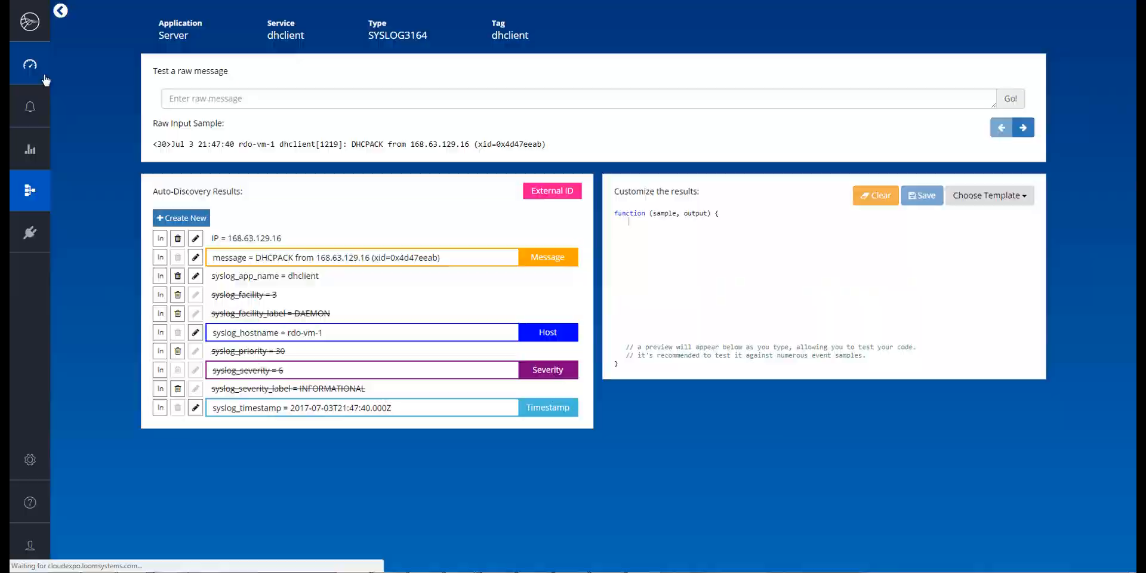
pyautogui.click(29, 64)
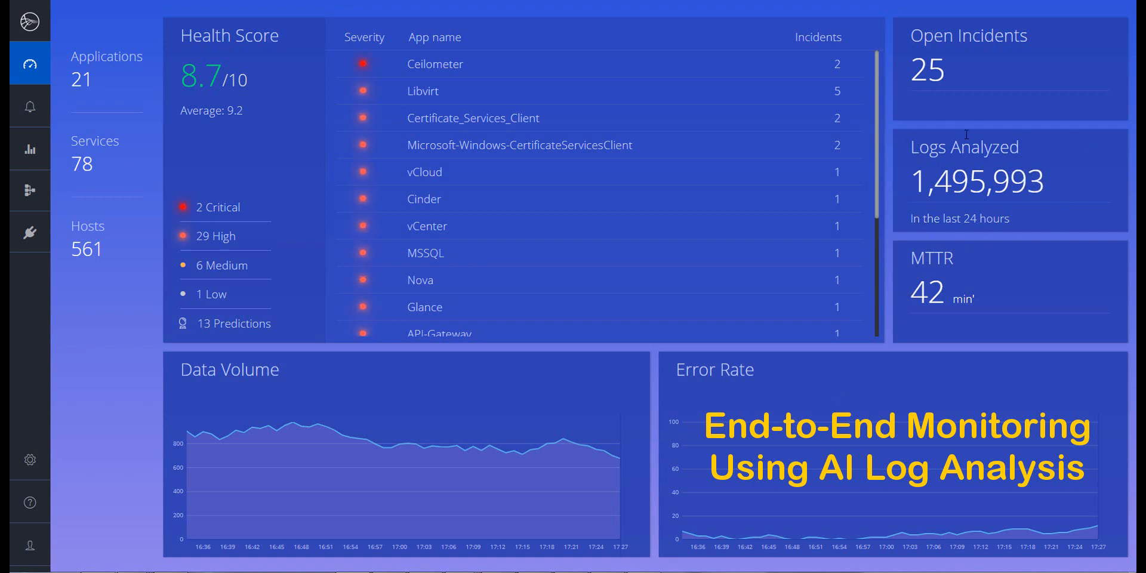
pyautogui.moveTo(1043, 131)
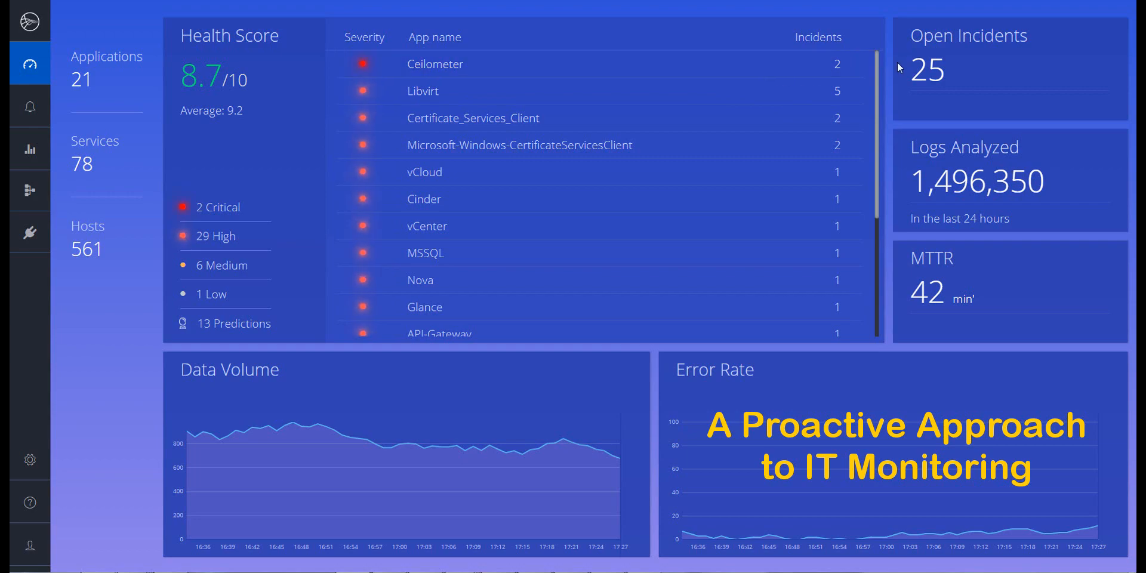
pyautogui.moveTo(776, 176)
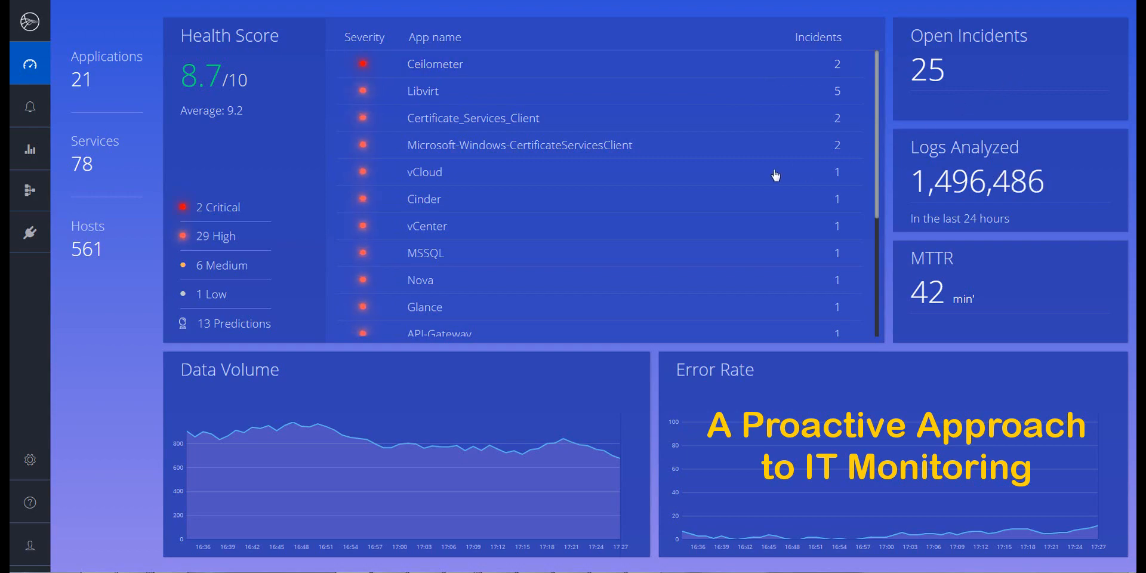
# Open the vCloud incident from the severity list to see its correlated errors and recommendation.
pyautogui.click(29, 106)
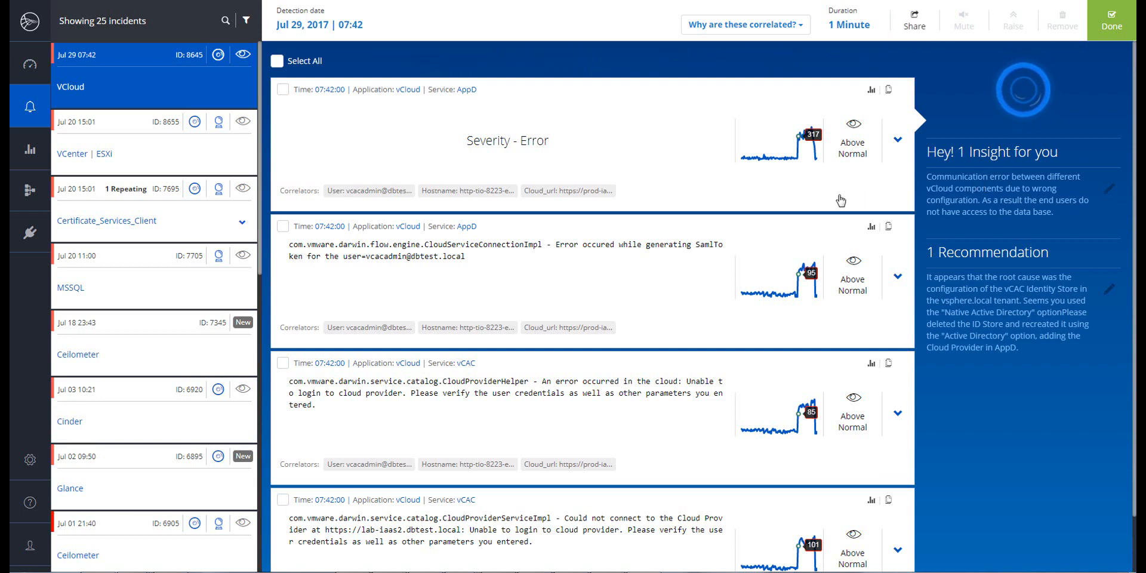
pyautogui.moveTo(776, 154)
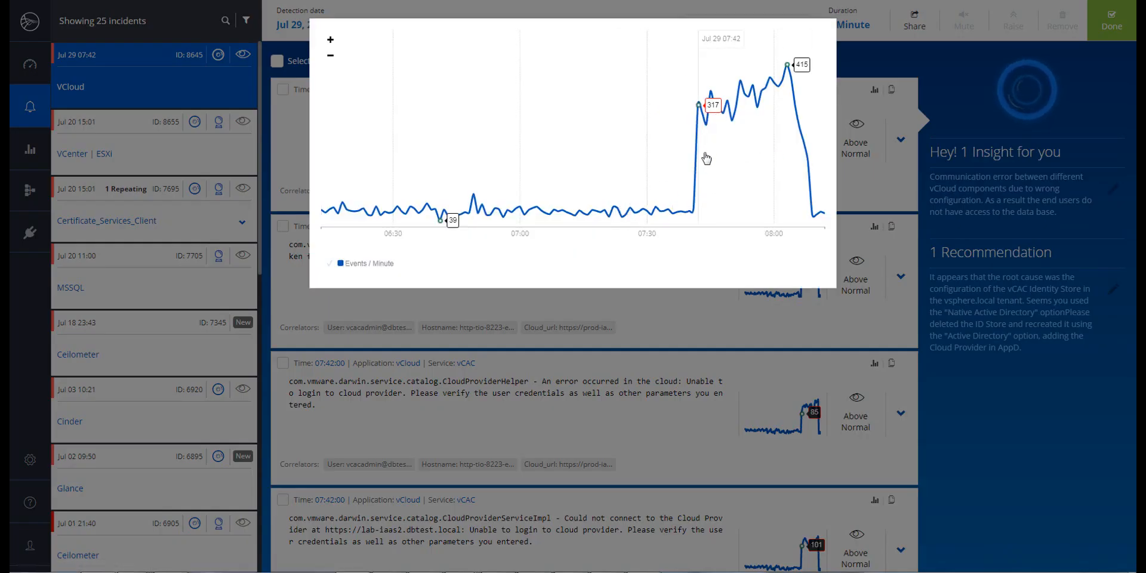
pyautogui.moveTo(803, 95)
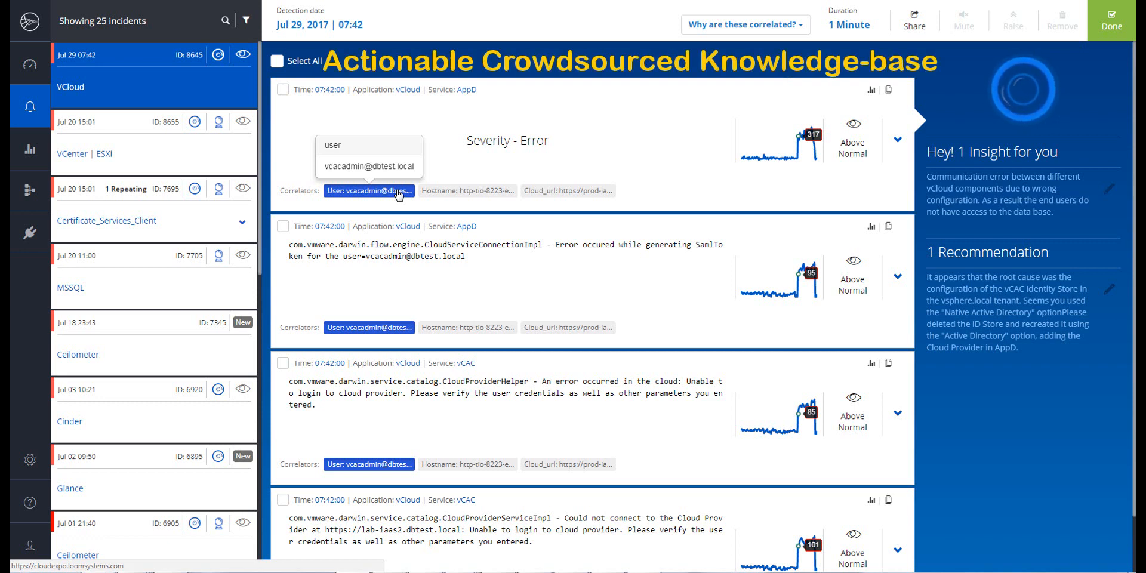
pyautogui.moveTo(386, 249)
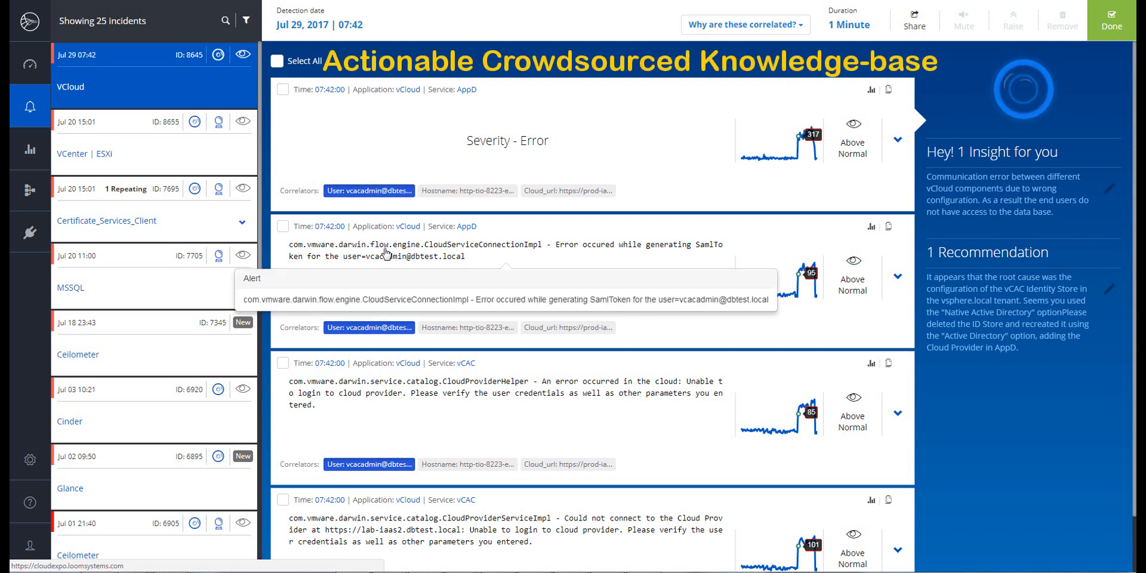